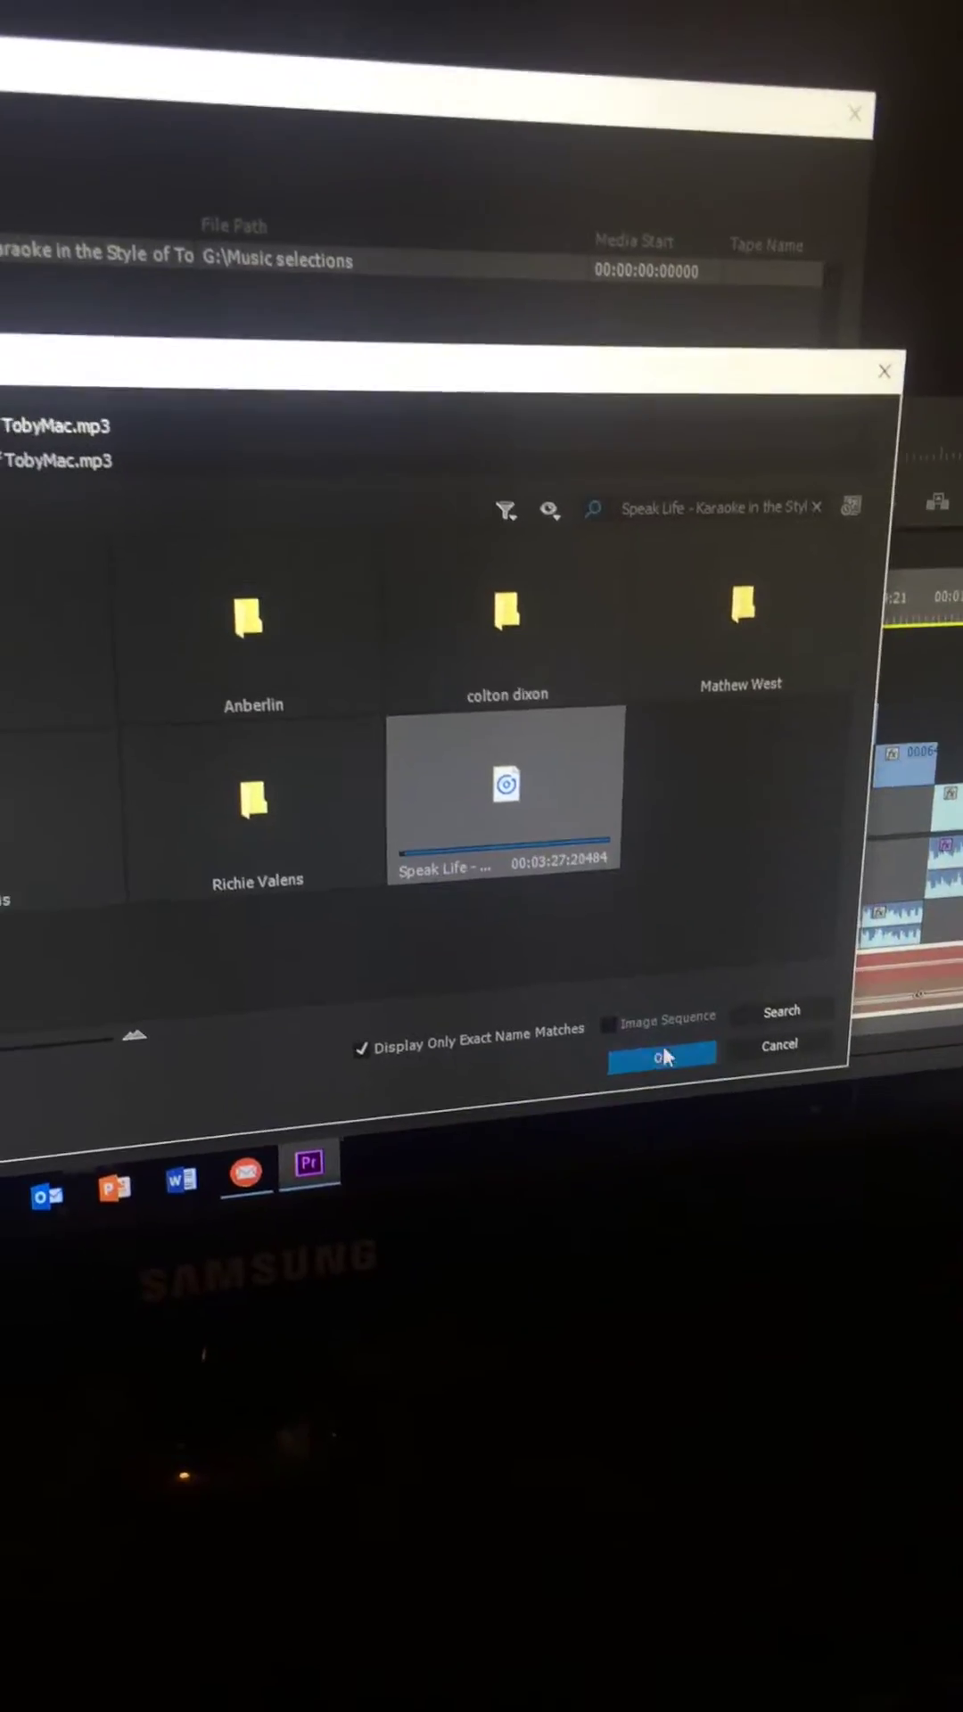
Confirm the Speak Life karaoke file in Locate File to relink the missing audio.
click(660, 1054)
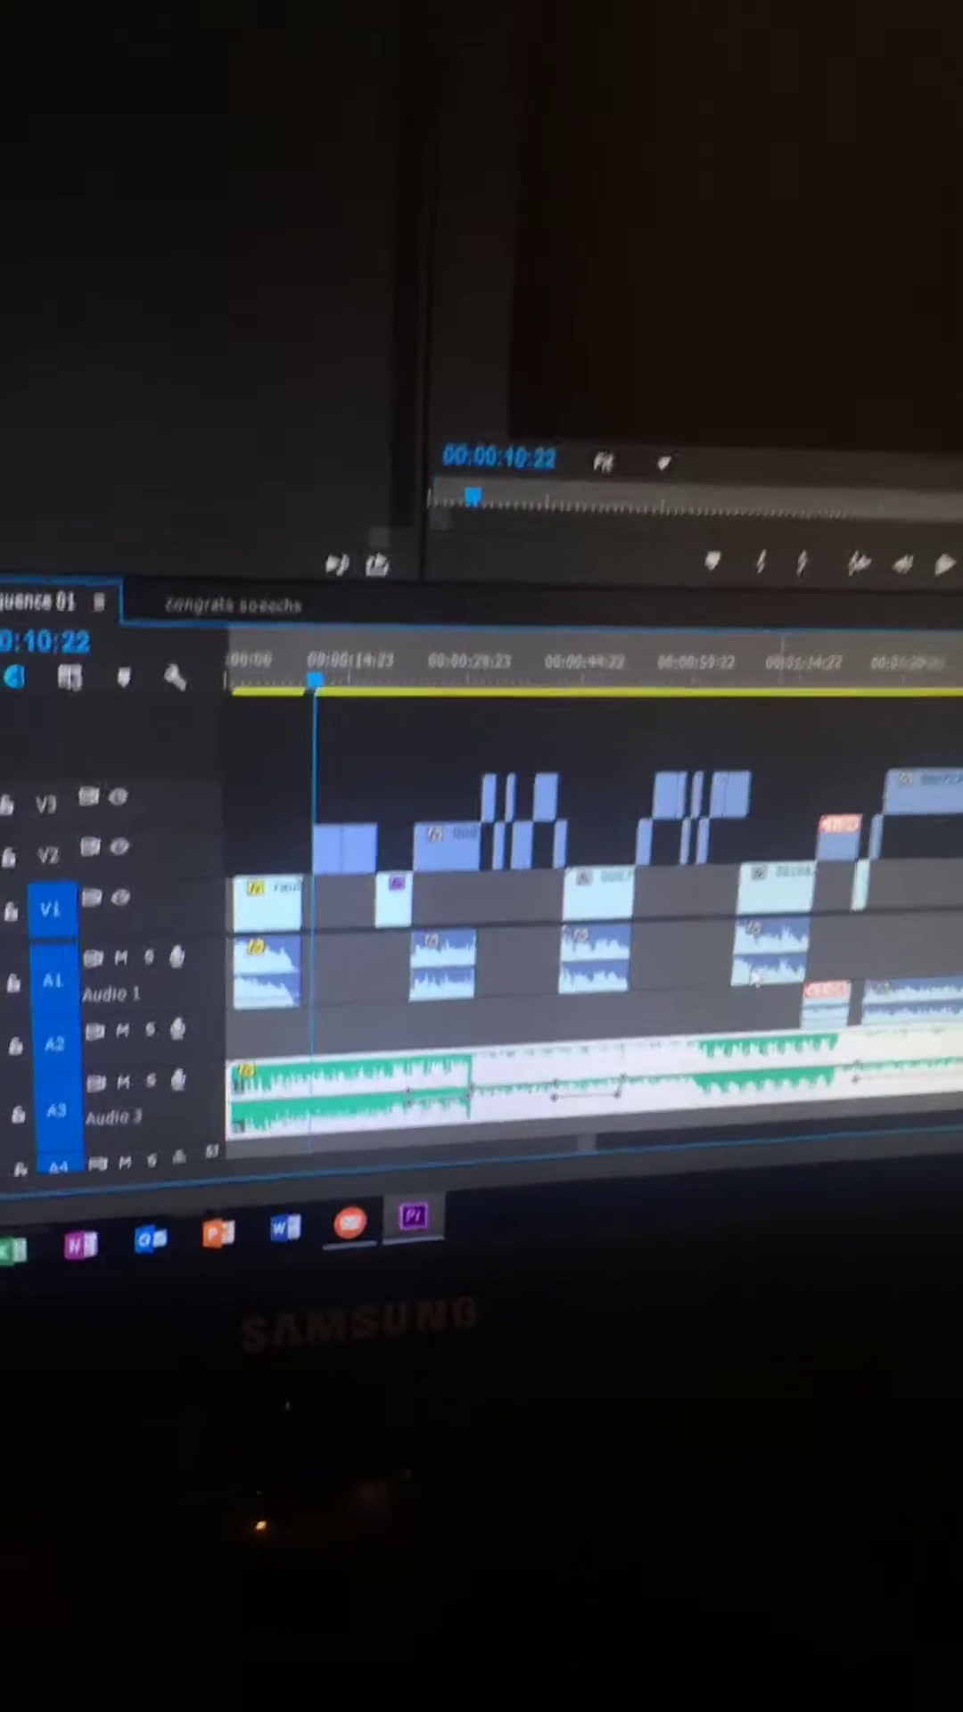